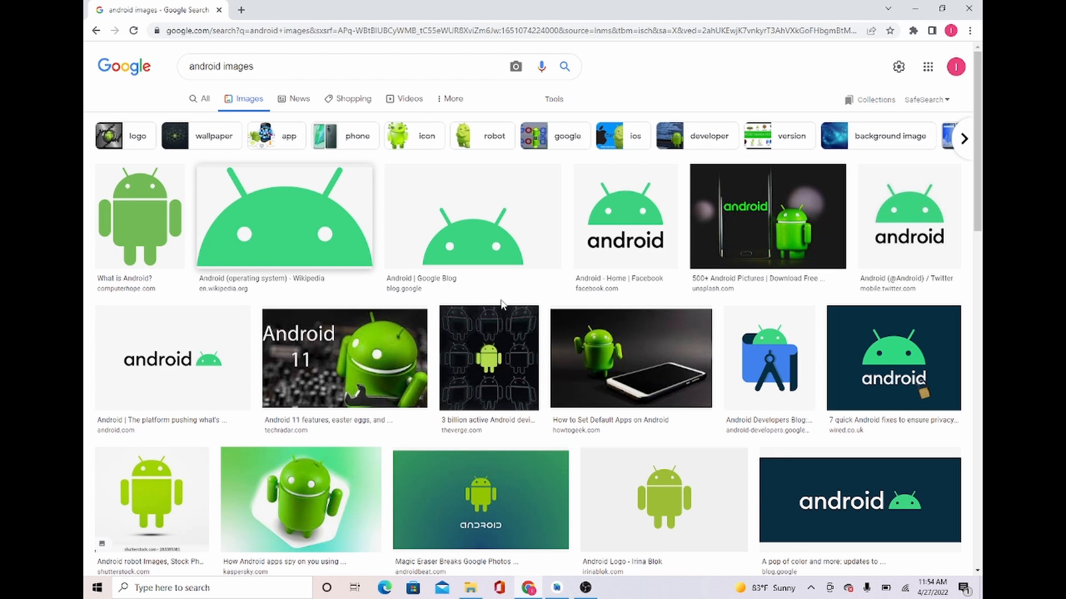
mouse_move(483, 210)
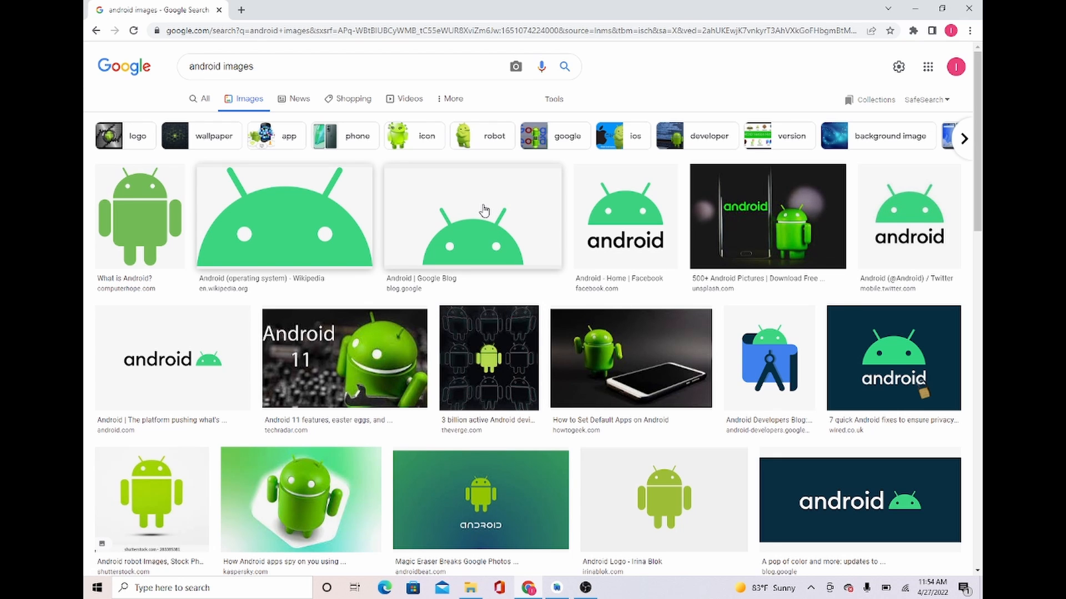
mouse_move(520, 275)
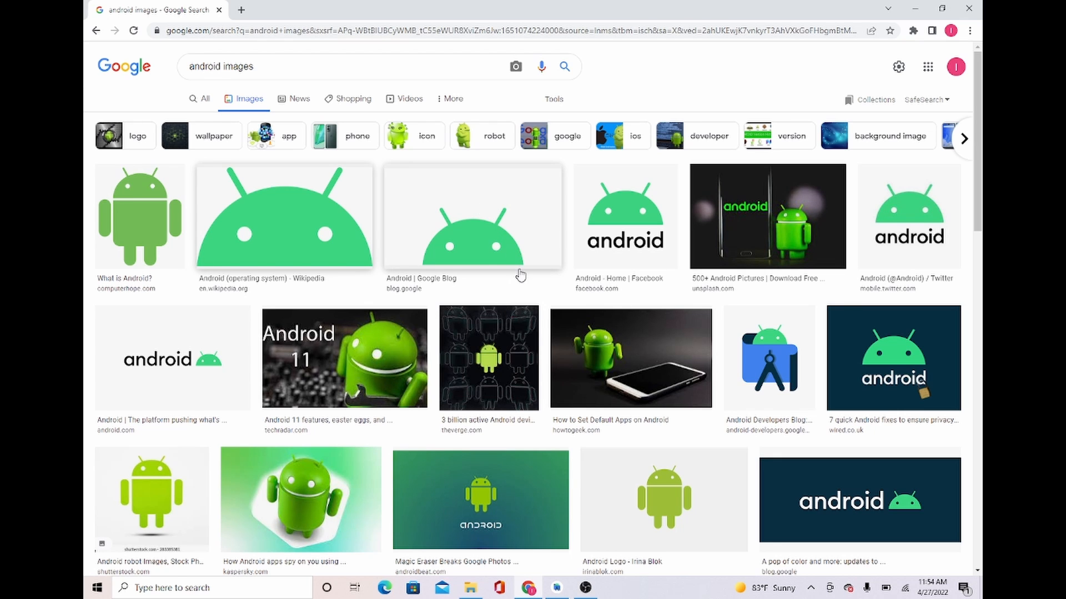
mouse_move(452, 246)
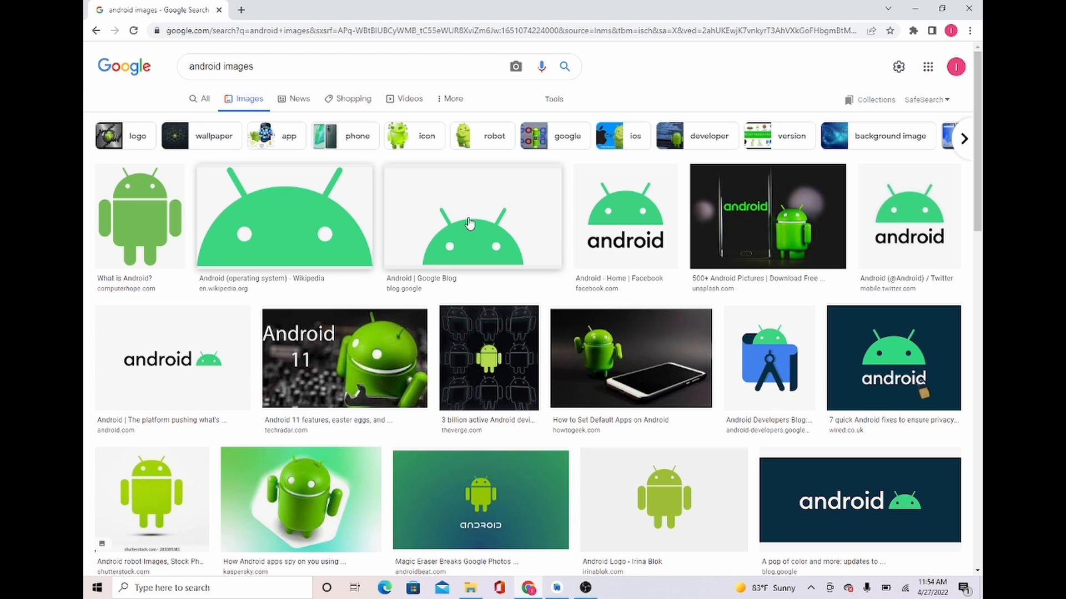
Save the green Android head image as 'android' into the Download for imageview folder
right_click(470, 224)
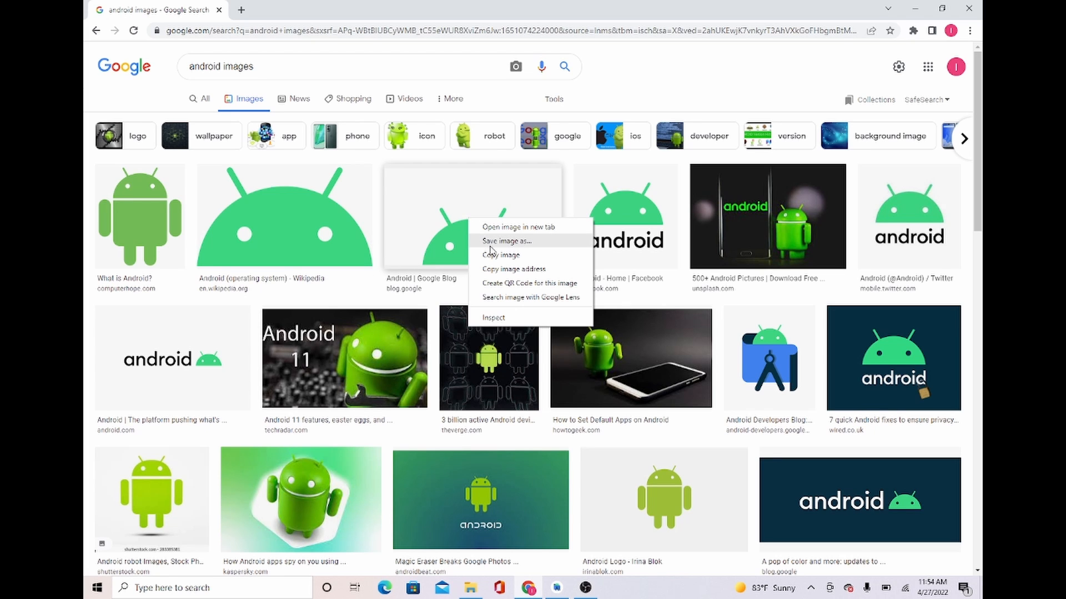
left_click(507, 241)
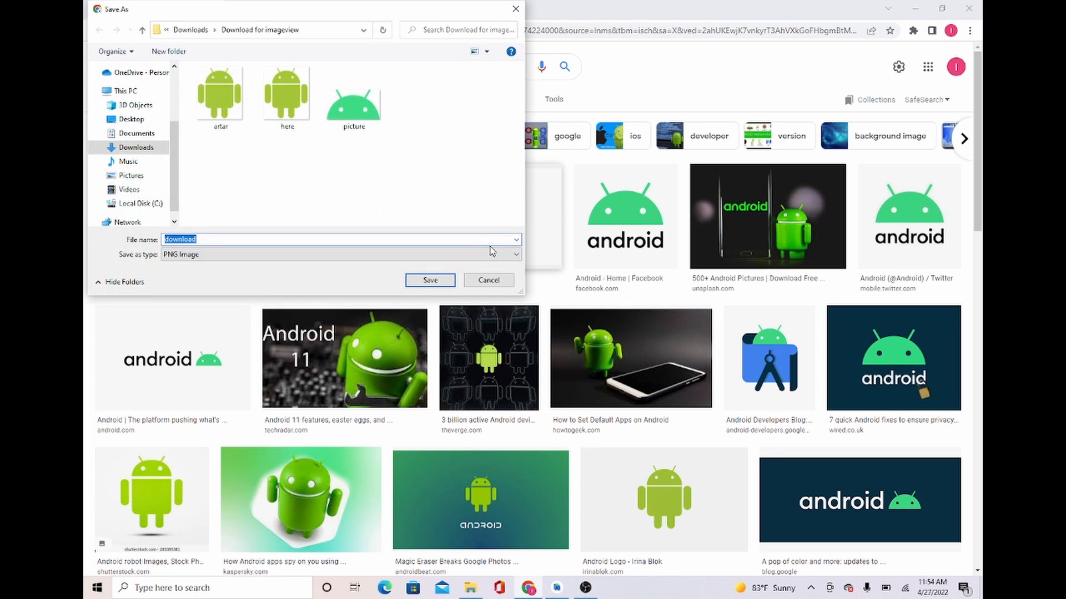
mouse_move(380, 192)
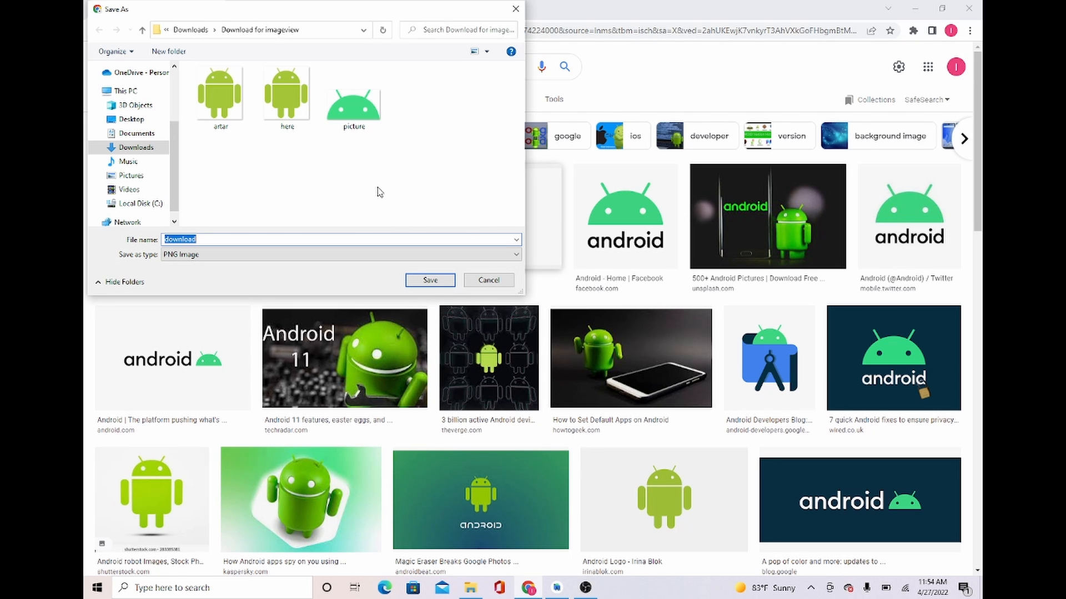
mouse_move(361, 133)
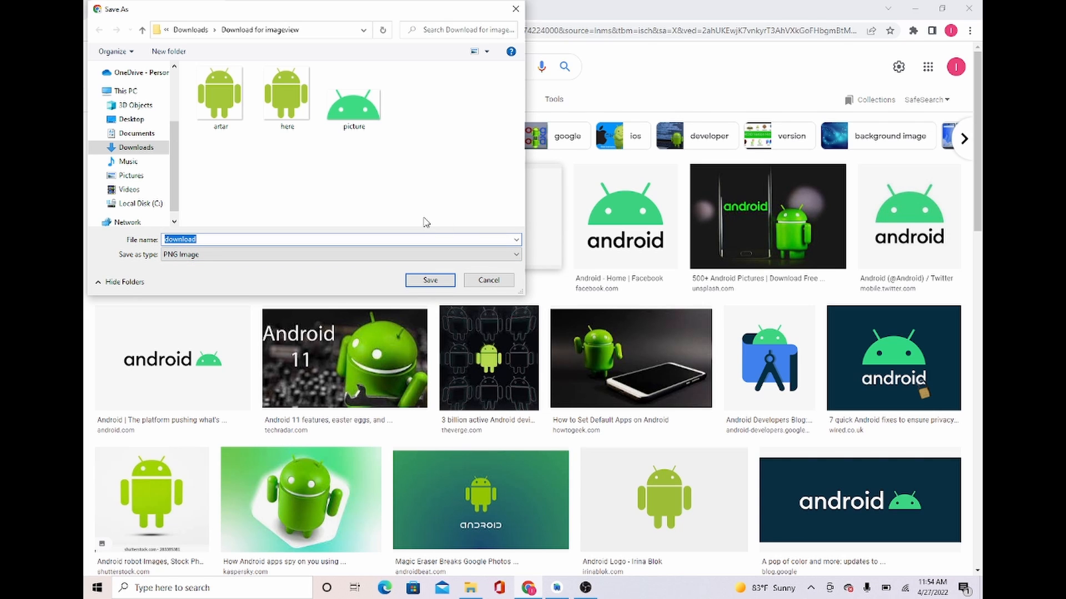
type("a")
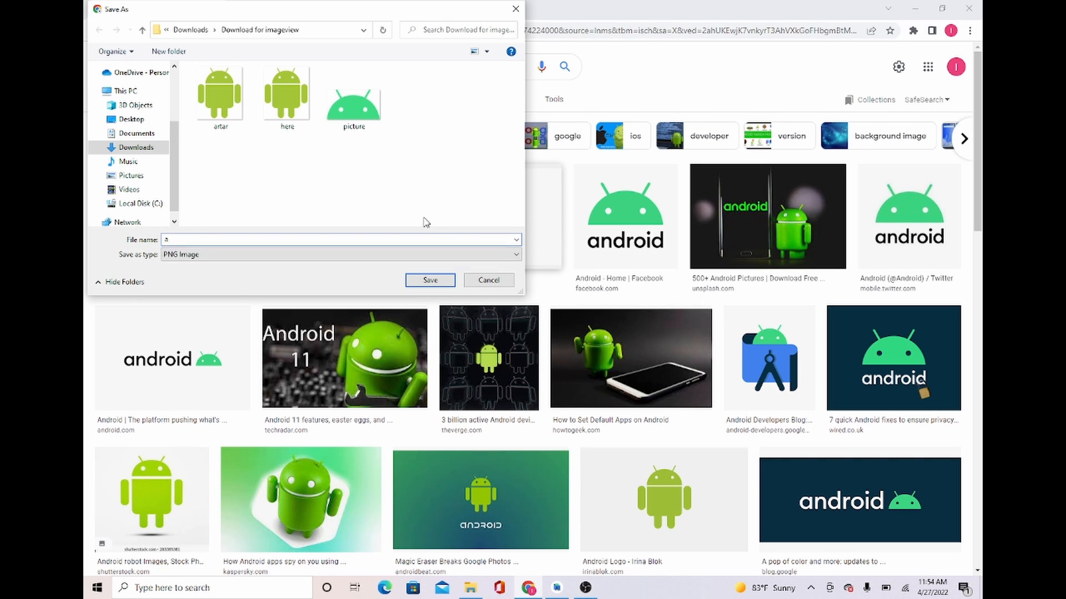
type("ndroid")
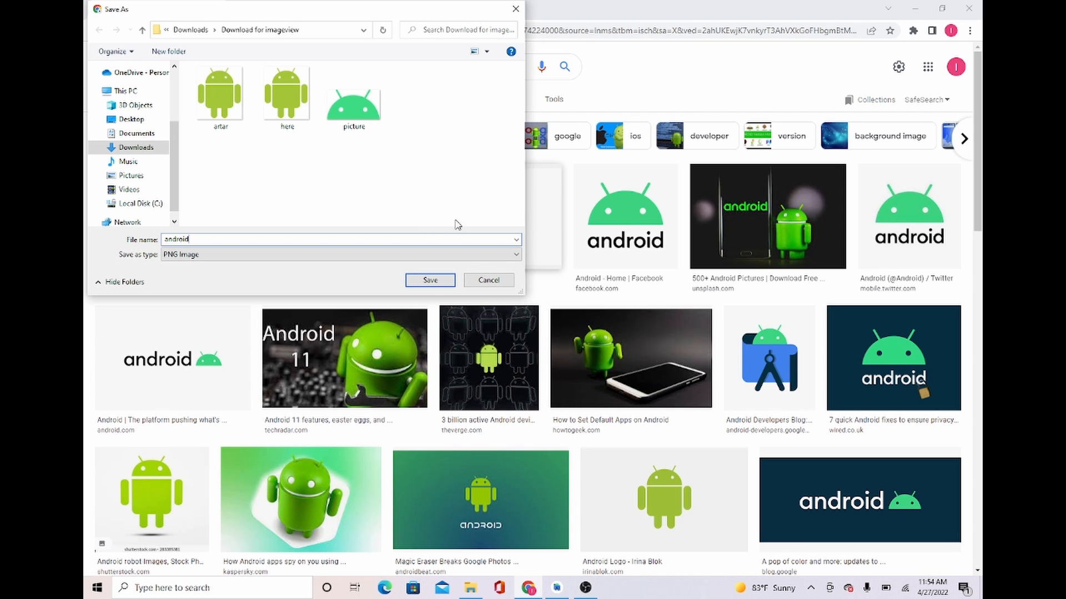
left_click(429, 280)
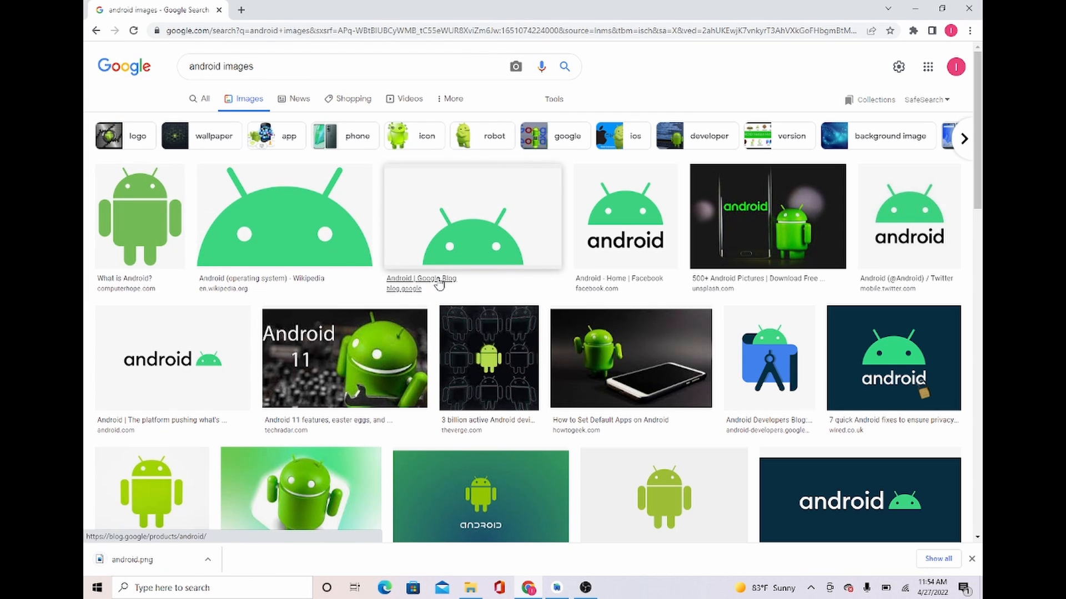
mouse_move(960, 570)
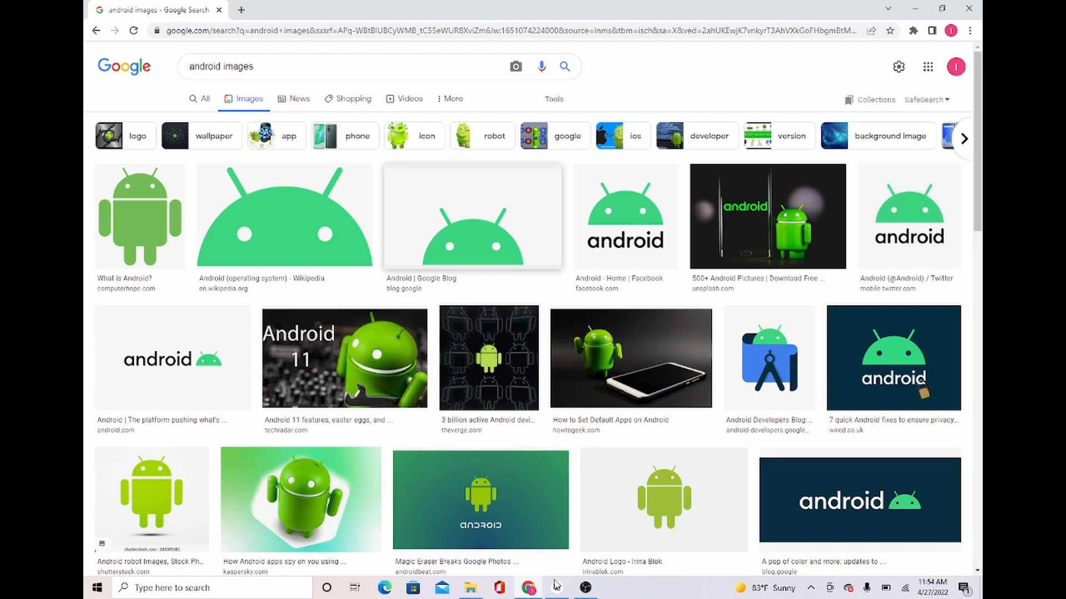
Show the activity_main.xml layout in Android Studio and select res/drawable in the Project panel
left_click(556, 588)
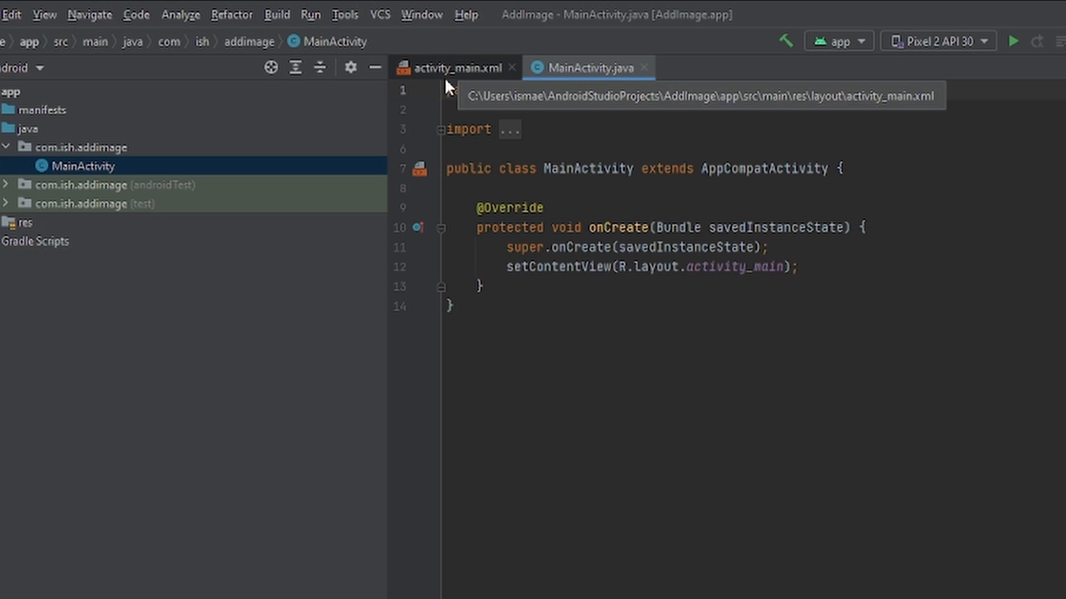
left_click(450, 68)
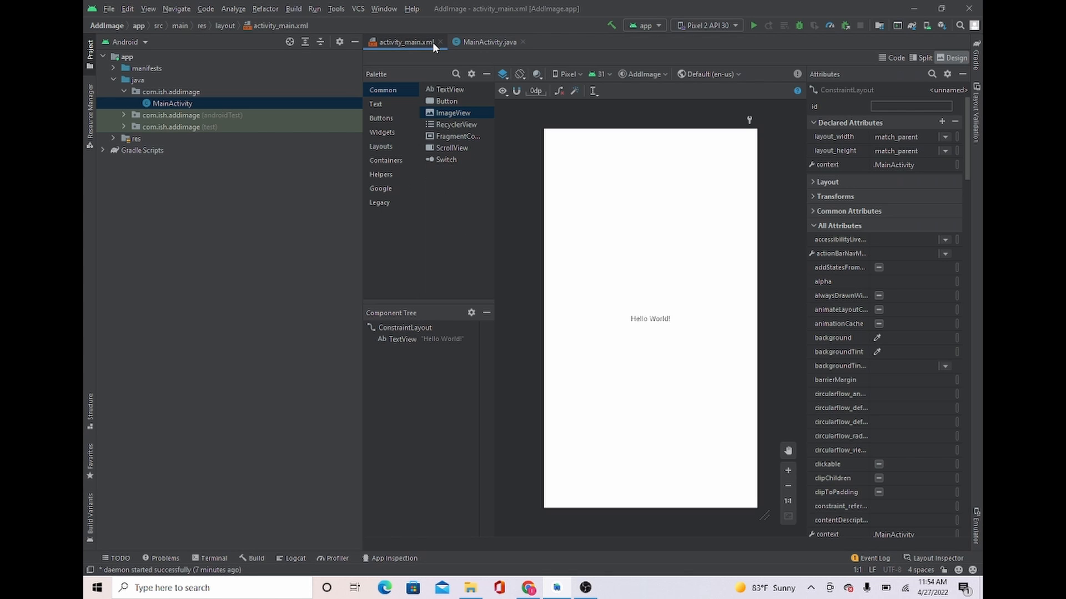
mouse_move(410, 220)
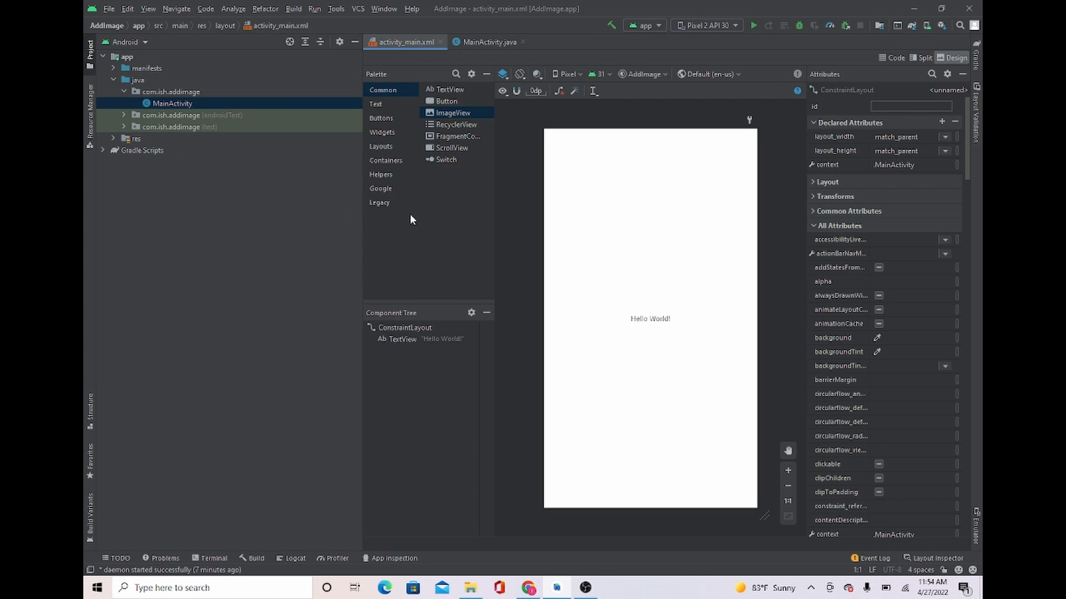
mouse_move(256, 203)
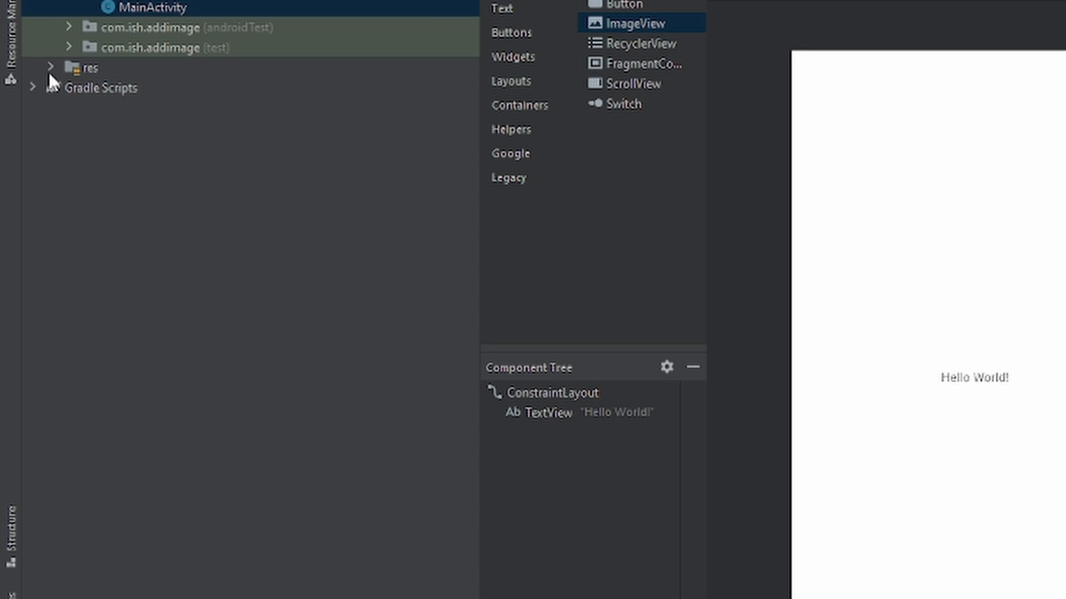
left_click(50, 67)
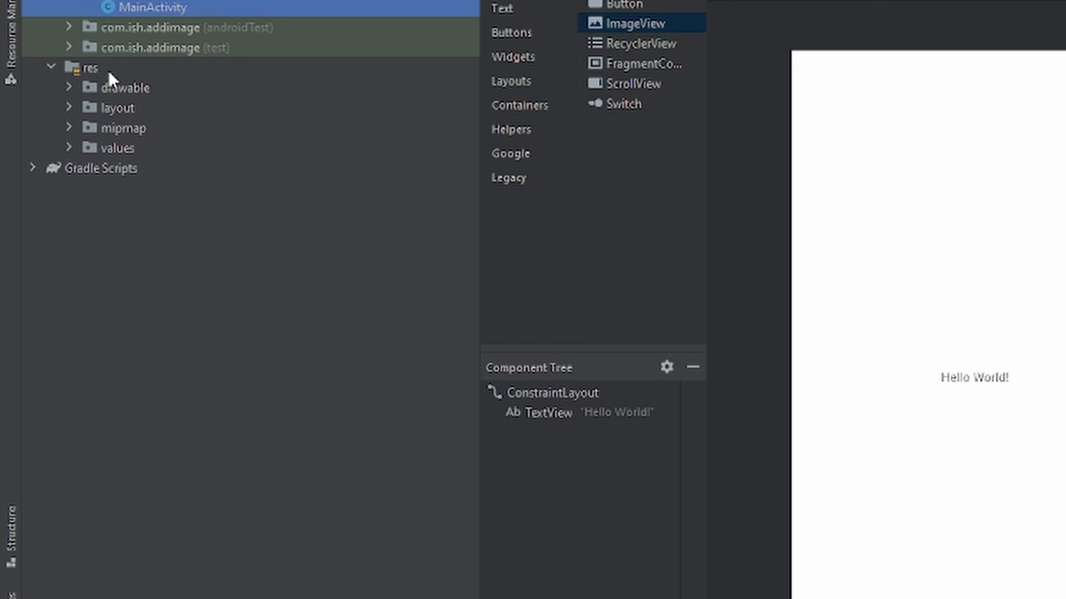
mouse_move(143, 98)
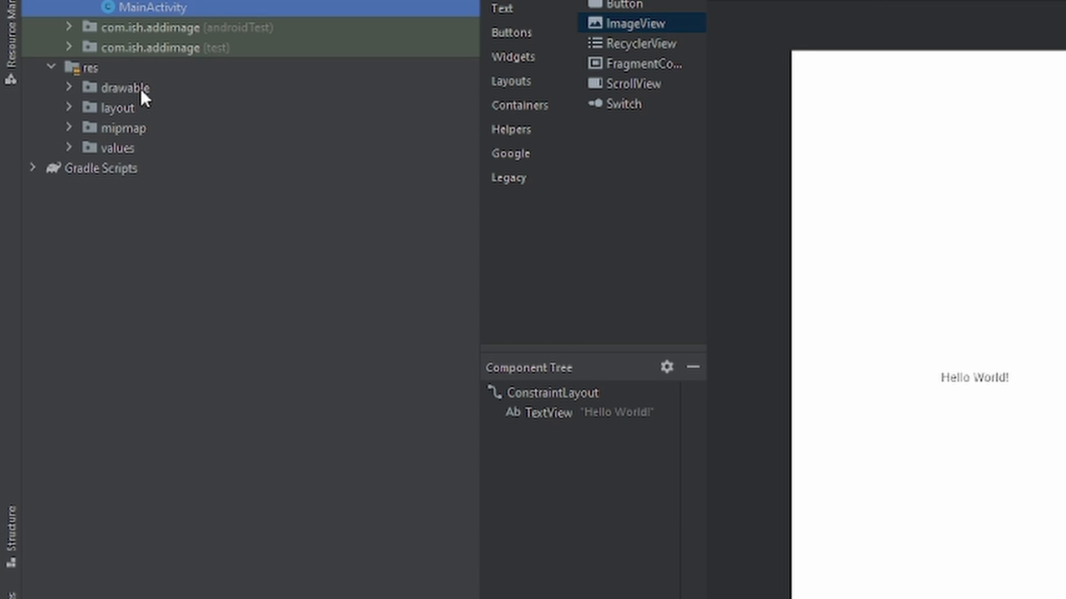
left_click(125, 87)
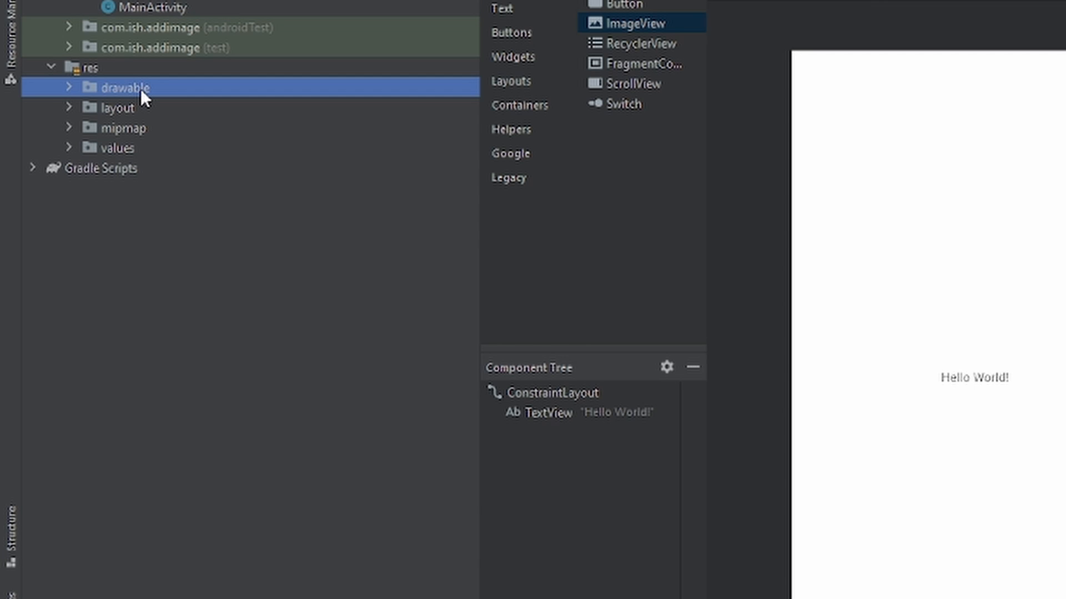
mouse_move(140, 95)
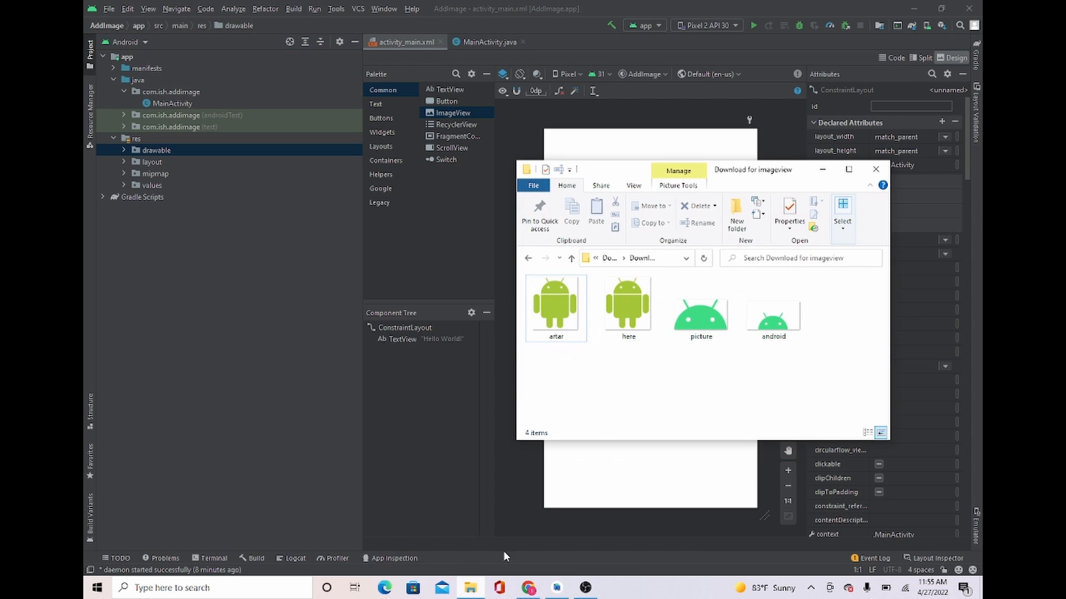
mouse_move(778, 371)
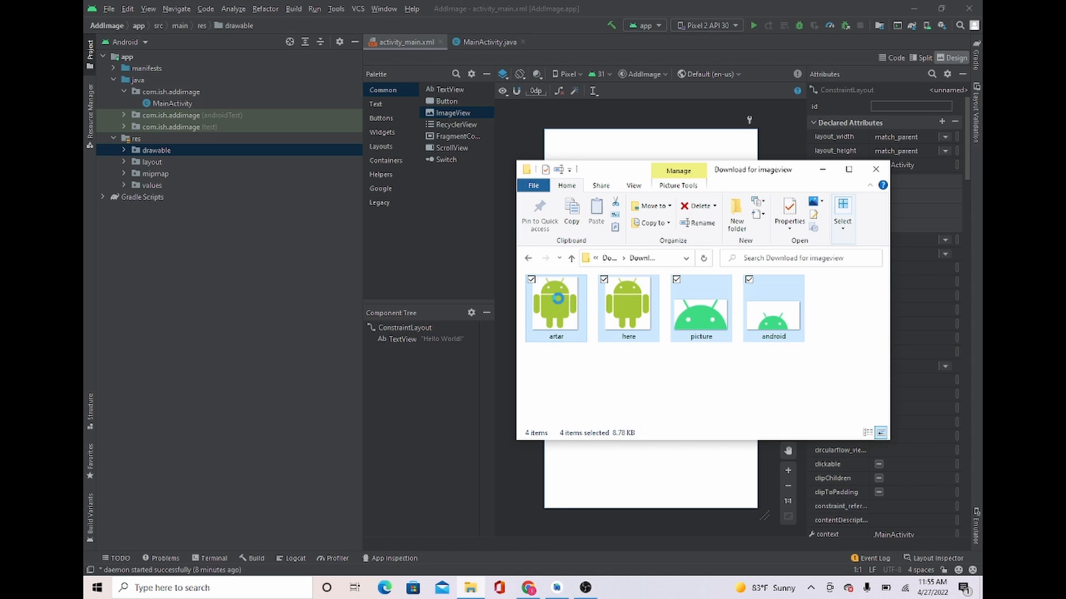
Copy the four robot images (artar, here, picture, android) from the download folder
right_click(555, 308)
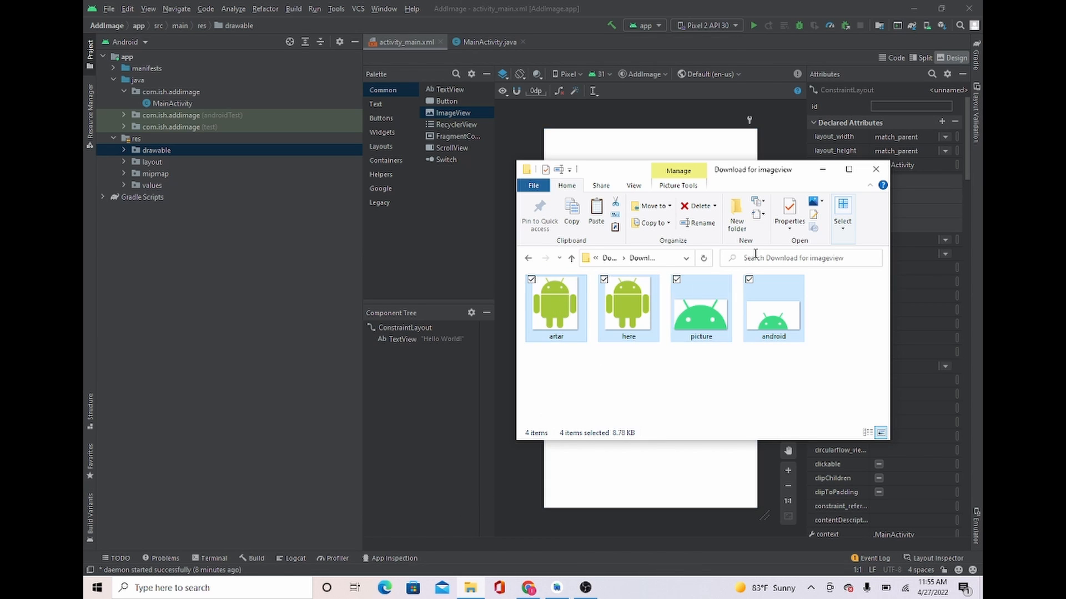
left_click(875, 169)
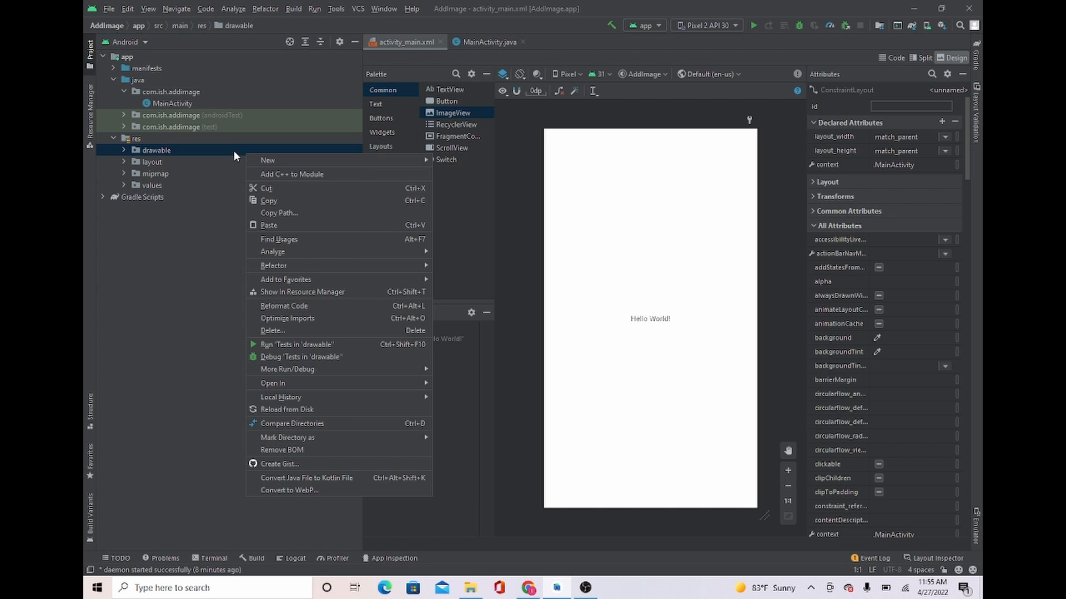
mouse_move(298, 226)
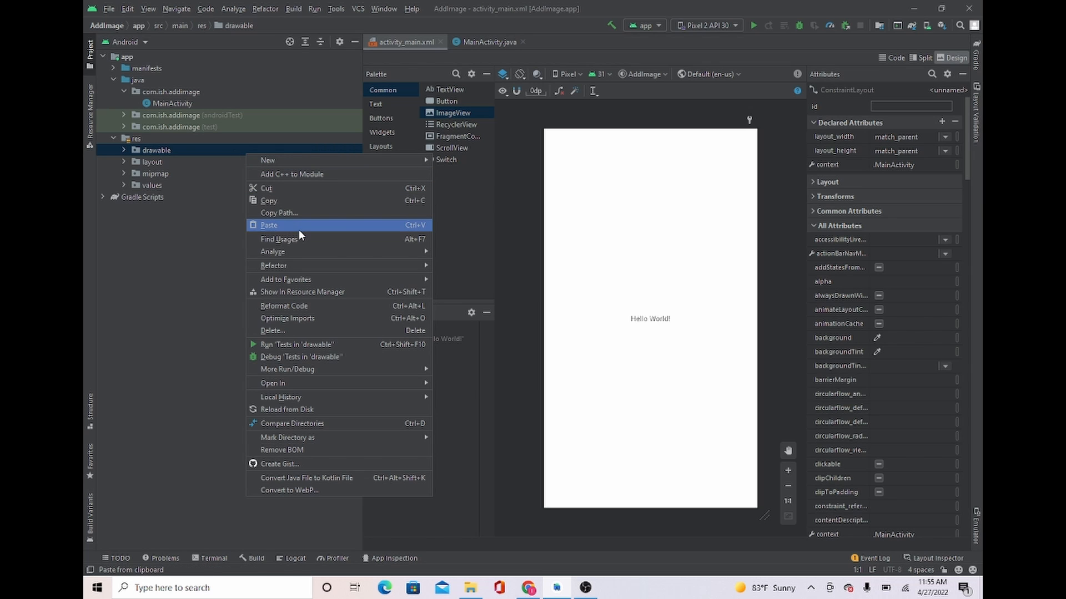
Paste the four copied images into the project's main drawable directory
left_click(268, 225)
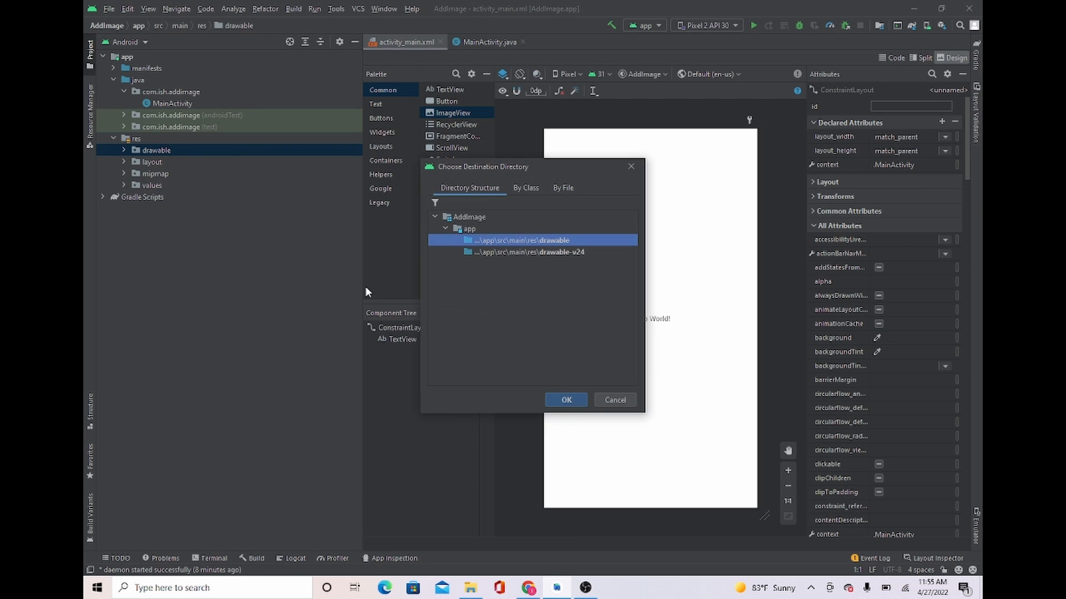
left_click(565, 399)
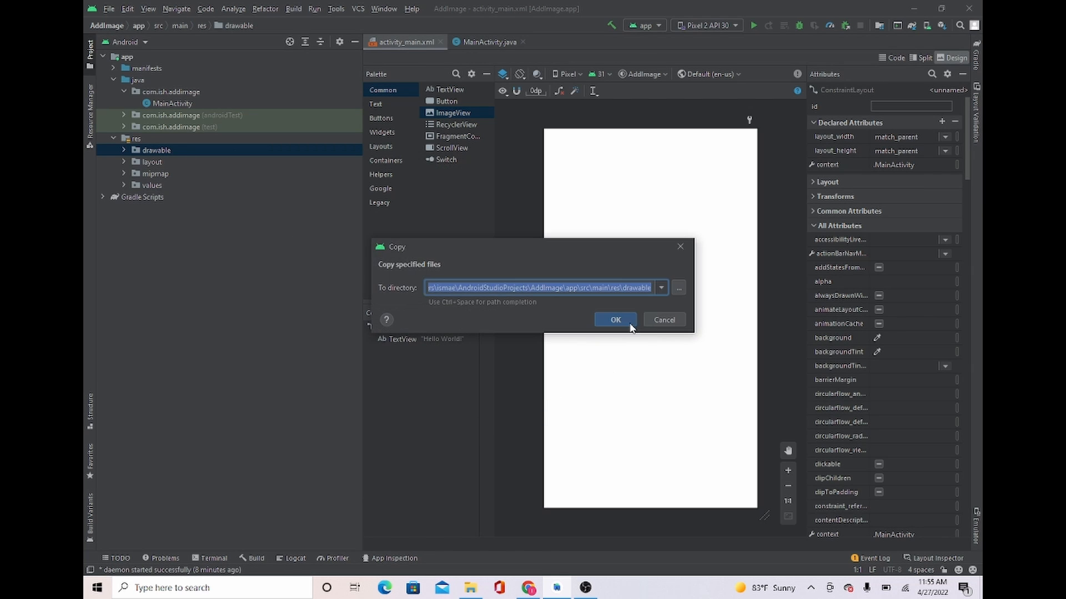
left_click(614, 320)
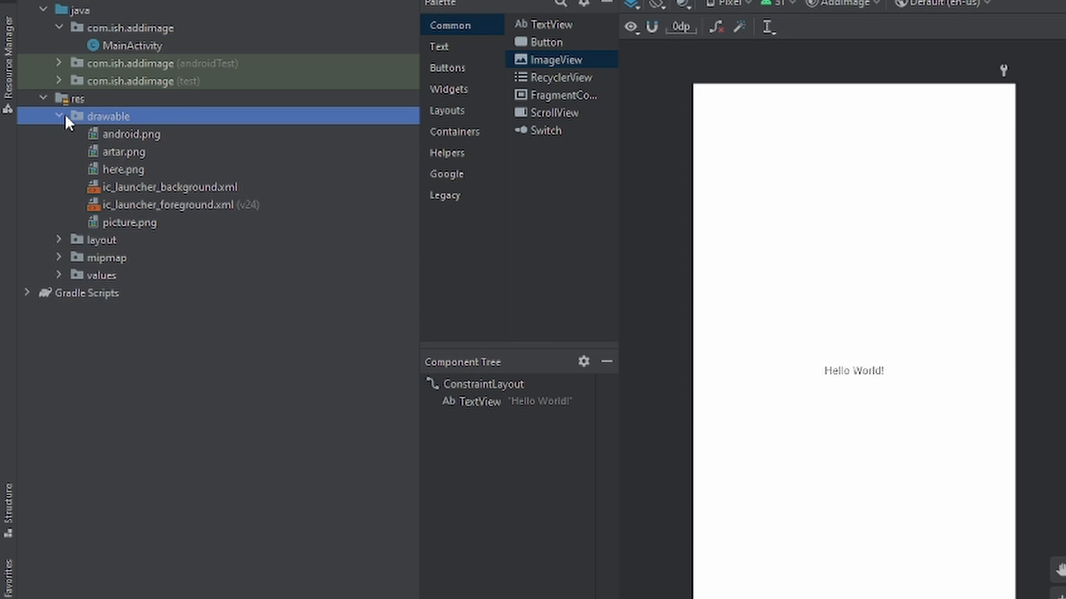
mouse_move(158, 141)
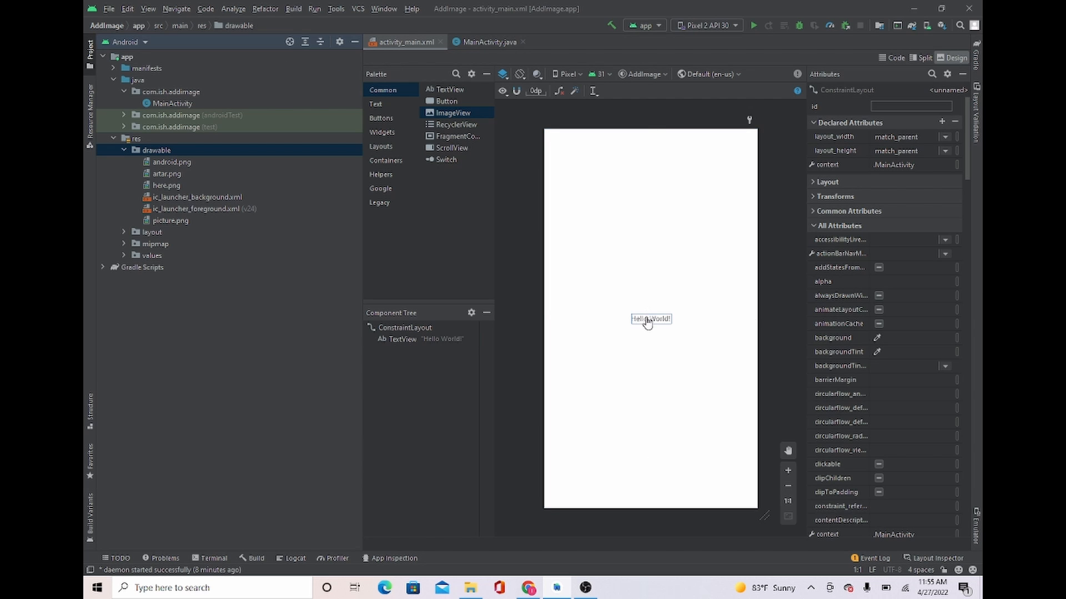
left_click(649, 319)
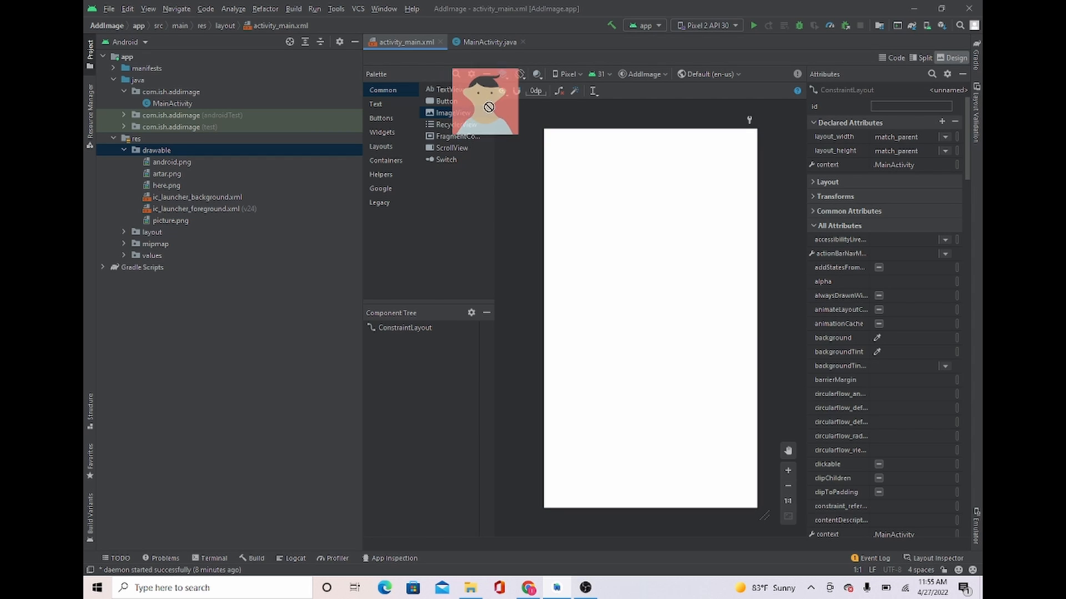
left_click_drag(483, 106, 601, 240)
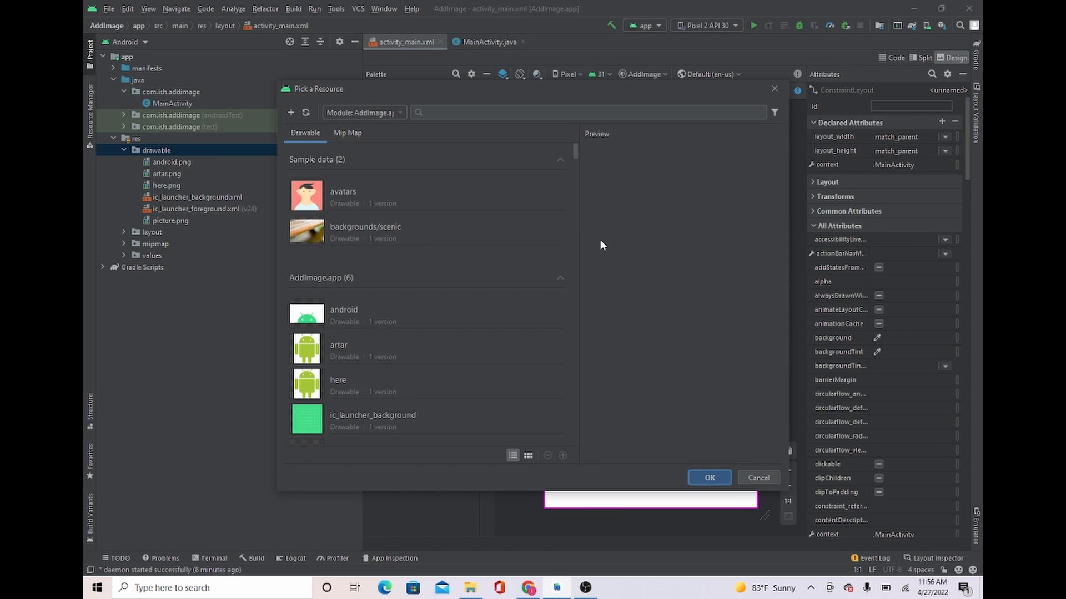
mouse_move(431, 382)
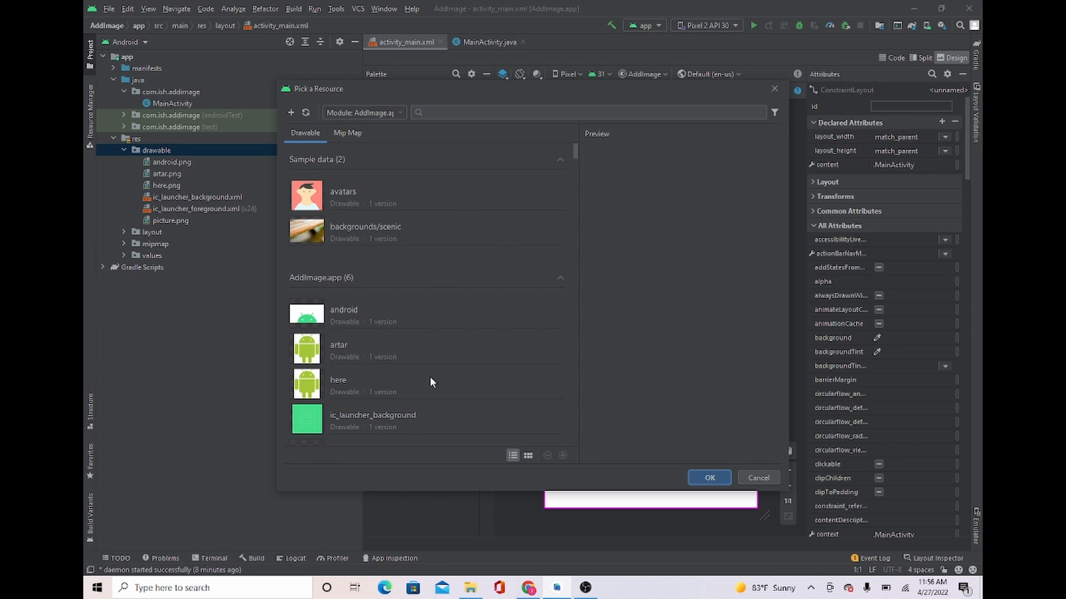
mouse_move(431, 314)
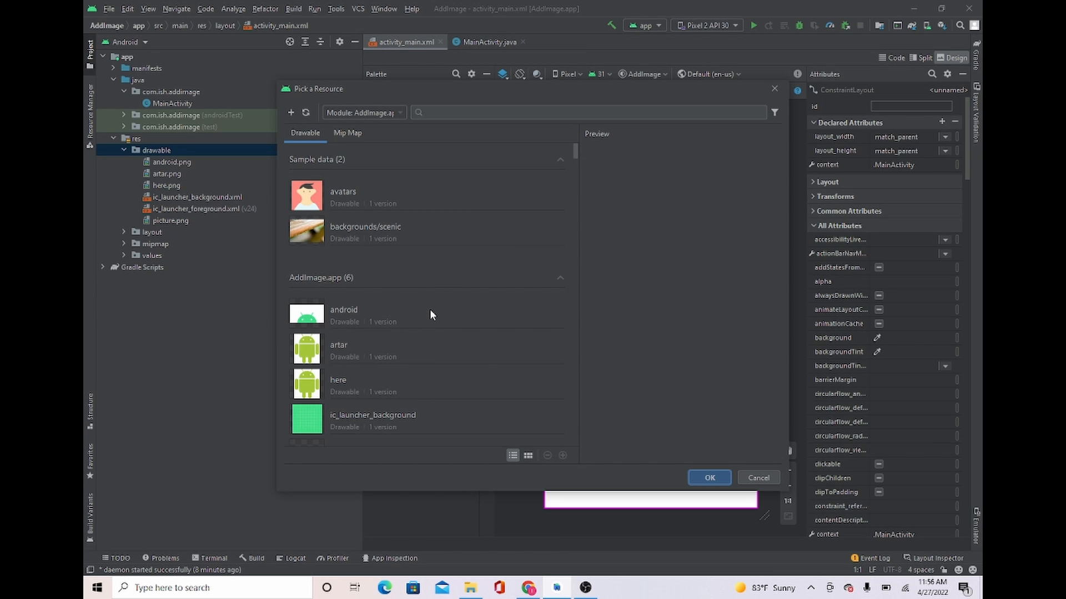
left_click(709, 477)
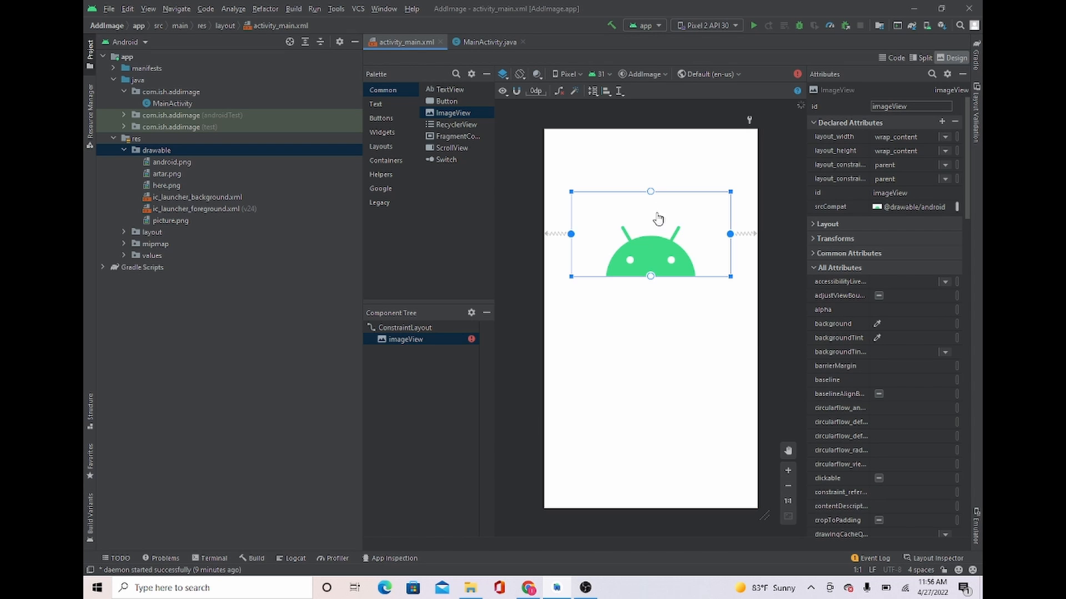
left_click_drag(649, 234, 649, 134)
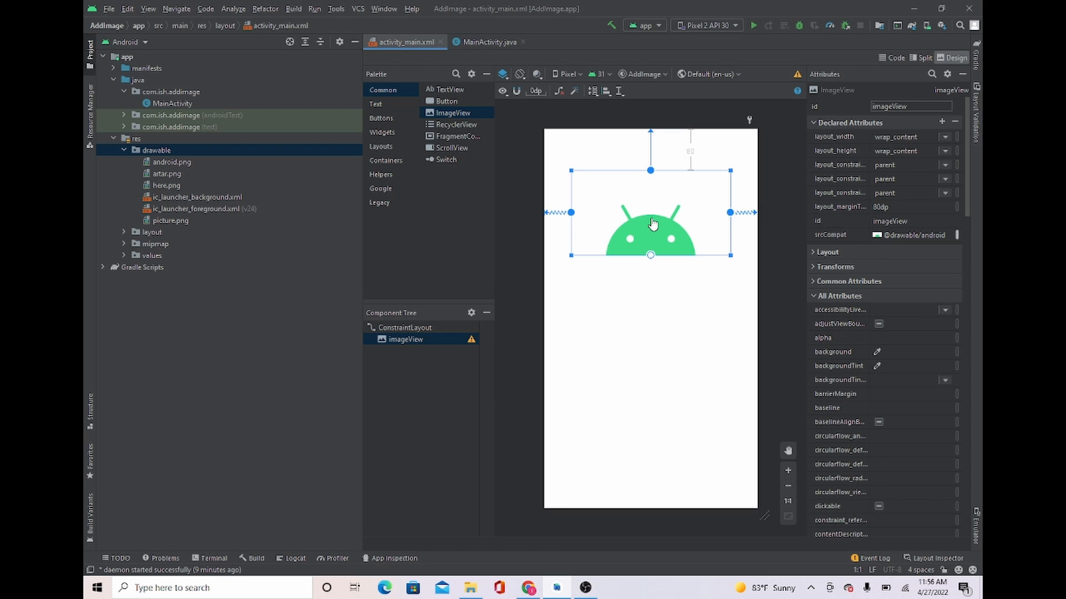
left_click(401, 328)
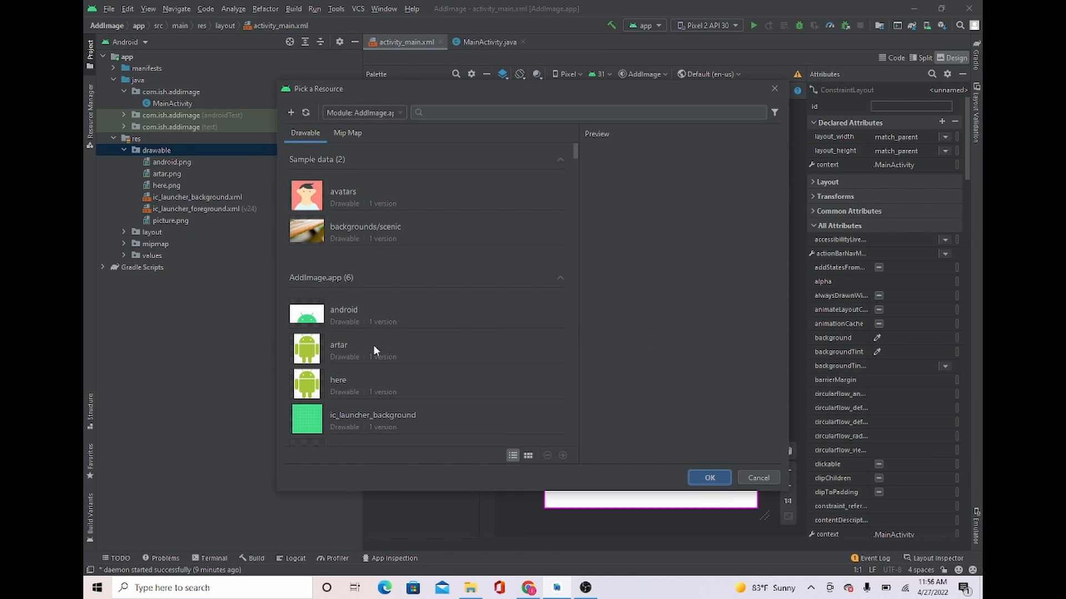
left_click(708, 477)
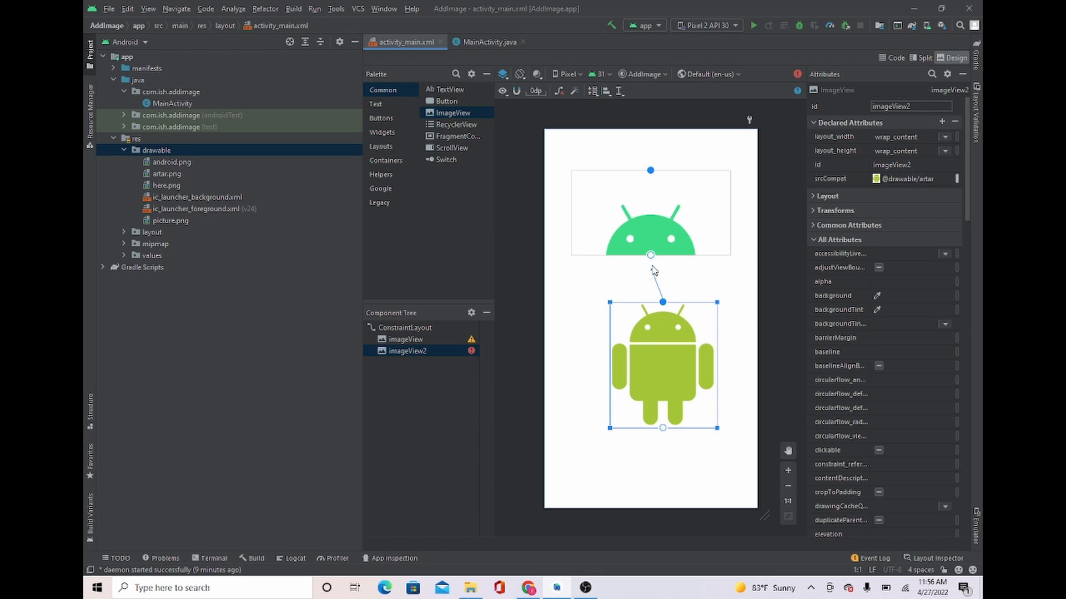
left_click_drag(663, 365, 654, 329)
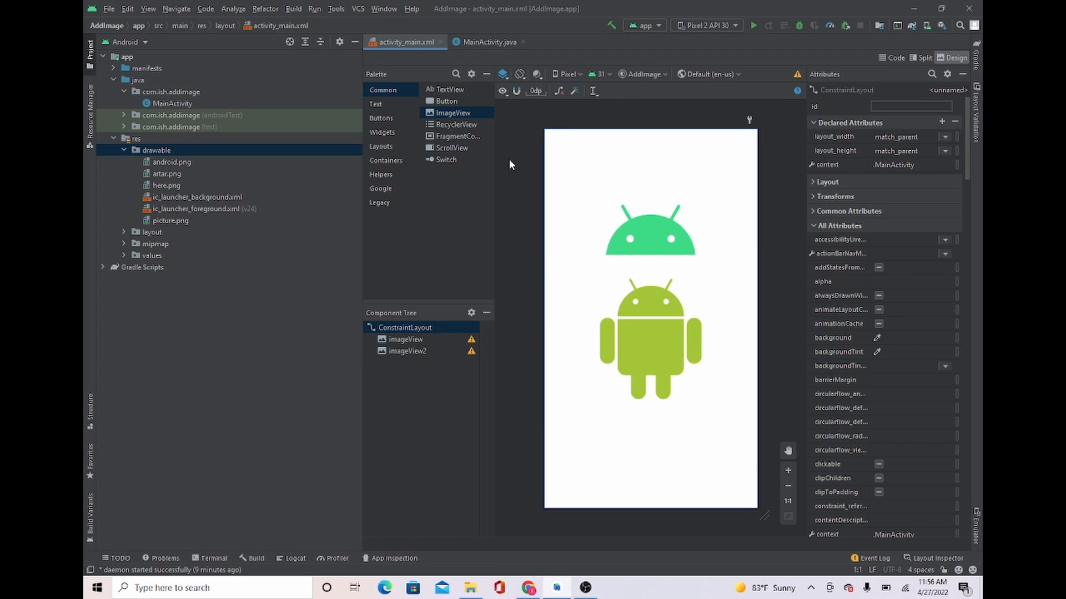
mouse_move(449, 113)
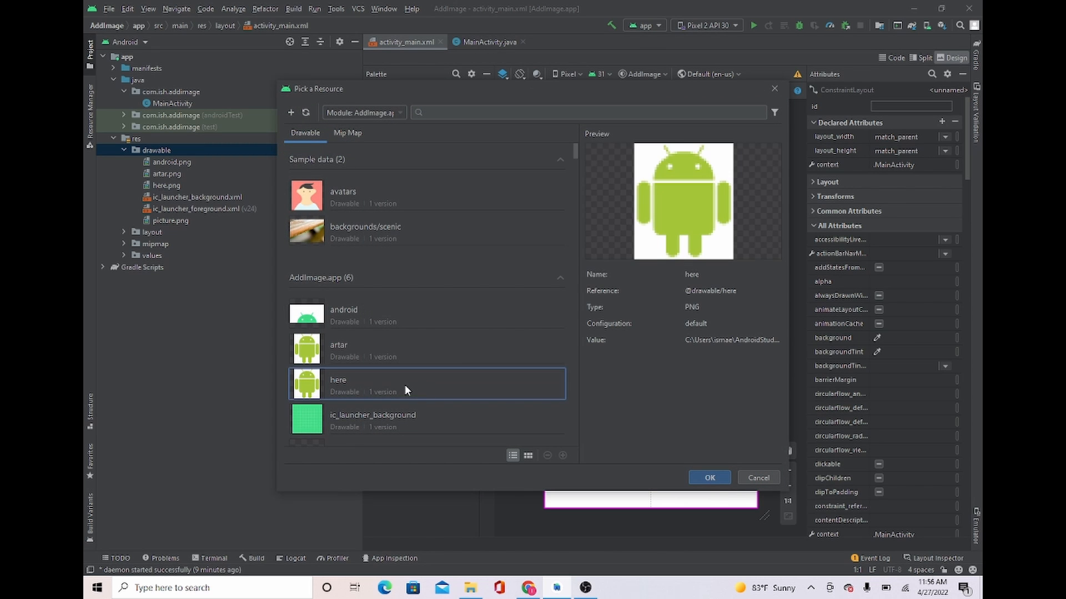
left_click(708, 477)
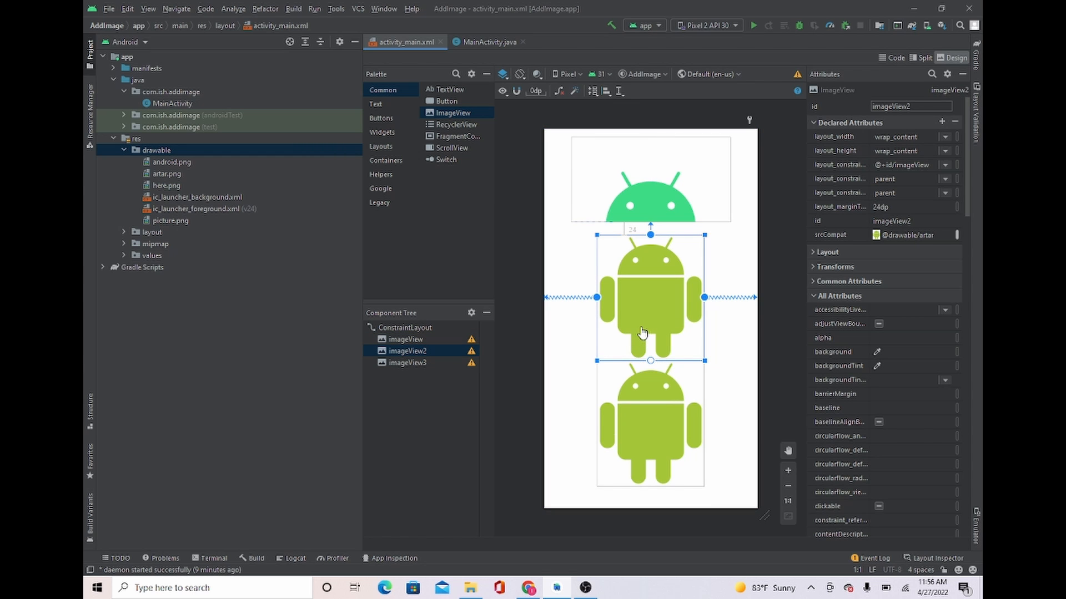
left_click(753, 25)
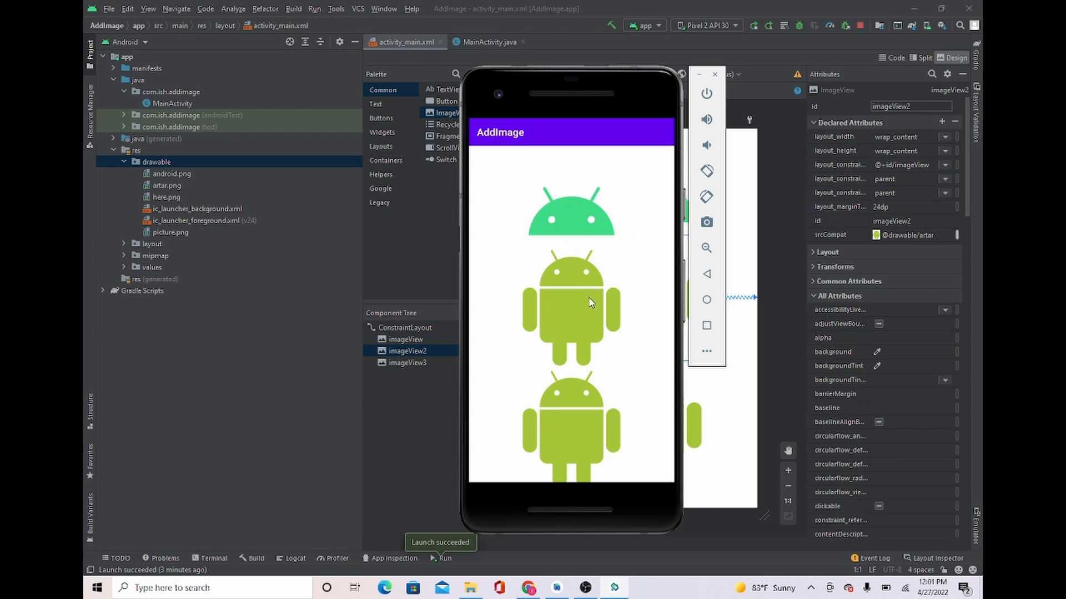
mouse_move(569, 279)
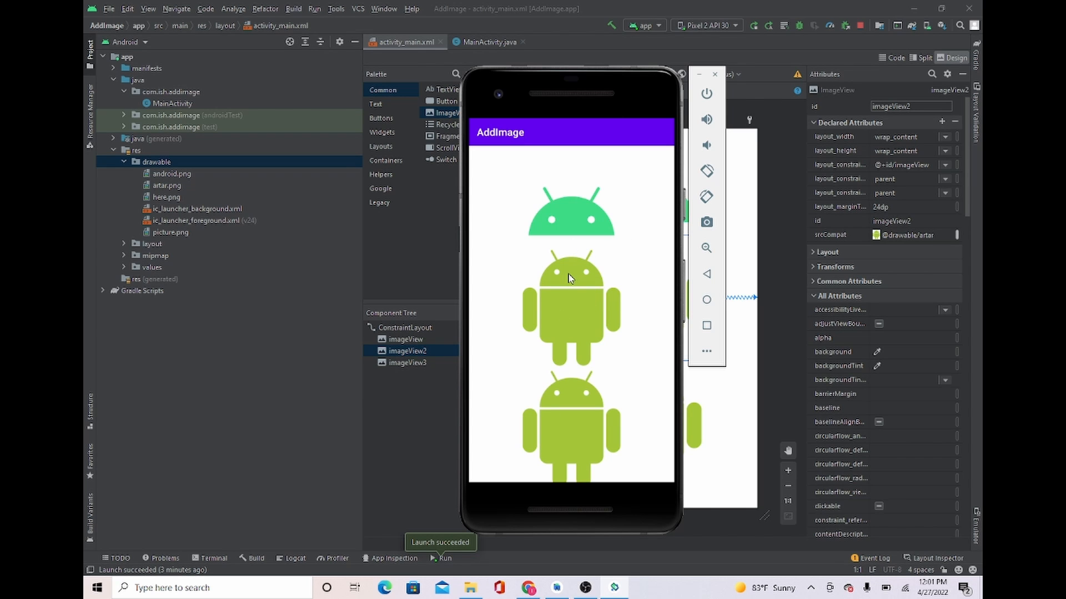